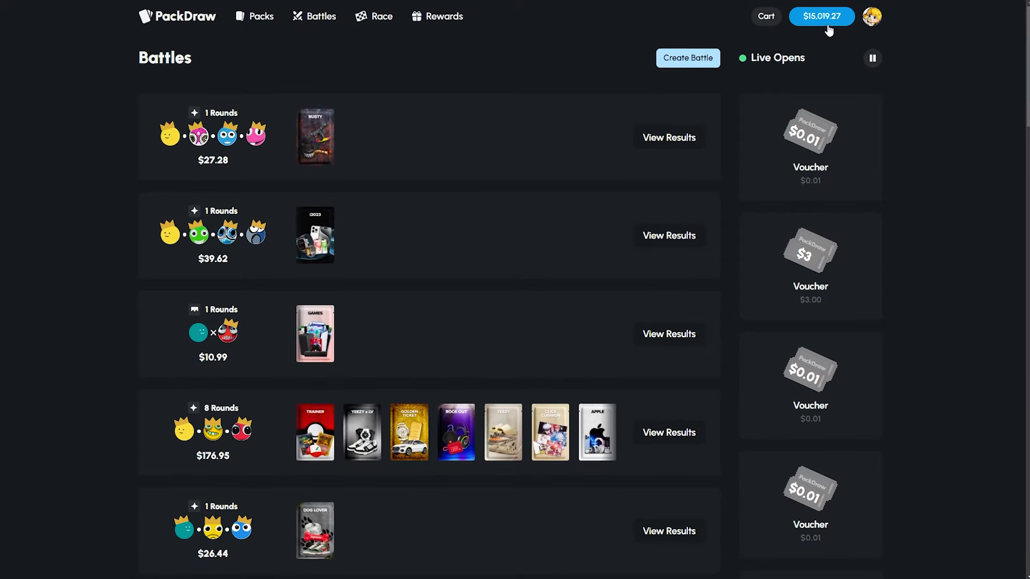
# Begin a new battle setup with the five packs totaling $1,827.14
pyautogui.click(687, 58)
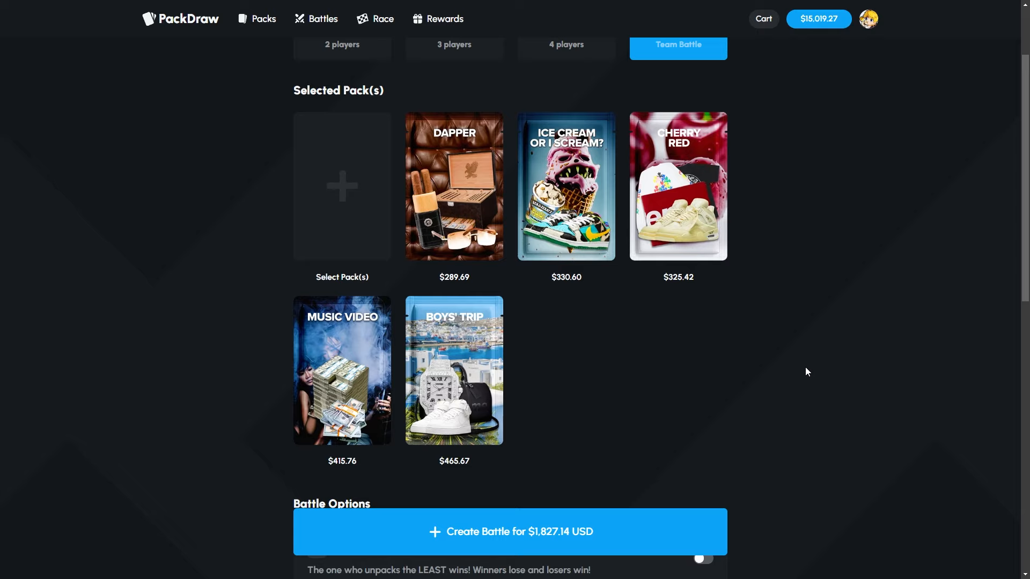
pyautogui.moveTo(678, 186)
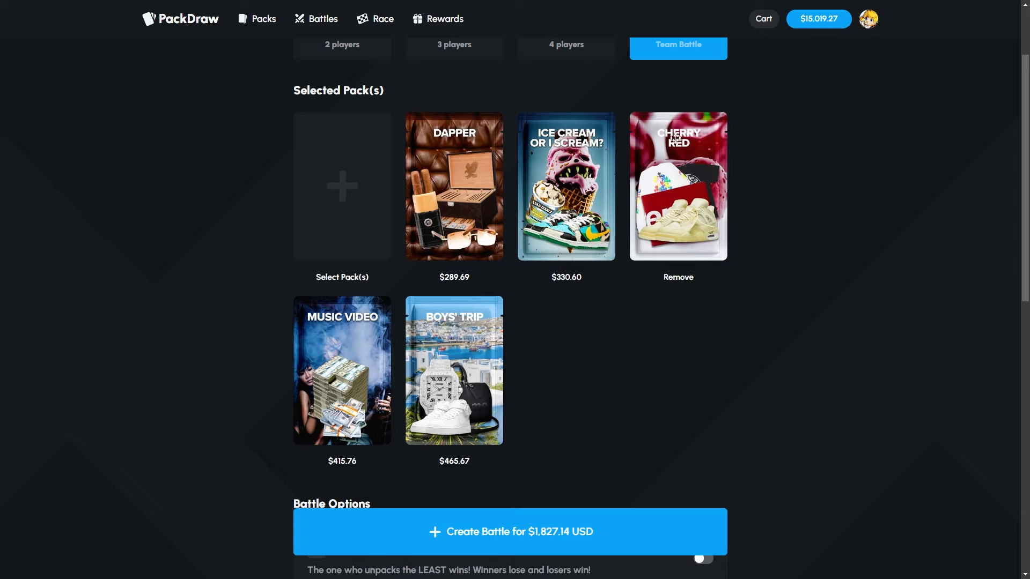
pyautogui.scroll(3)
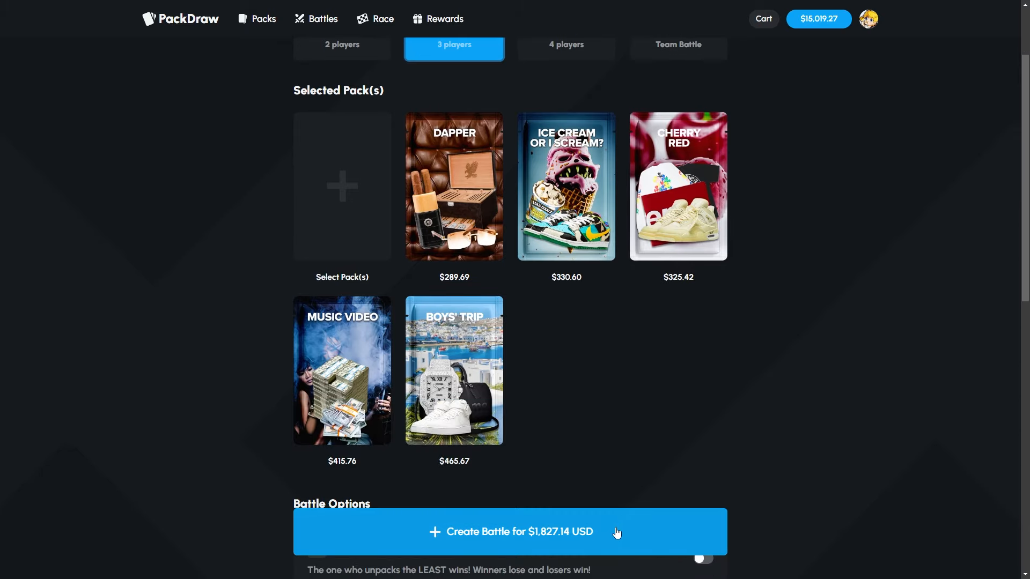
# Create the $1,827.14 battle and let its five rounds play out
pyautogui.click(511, 532)
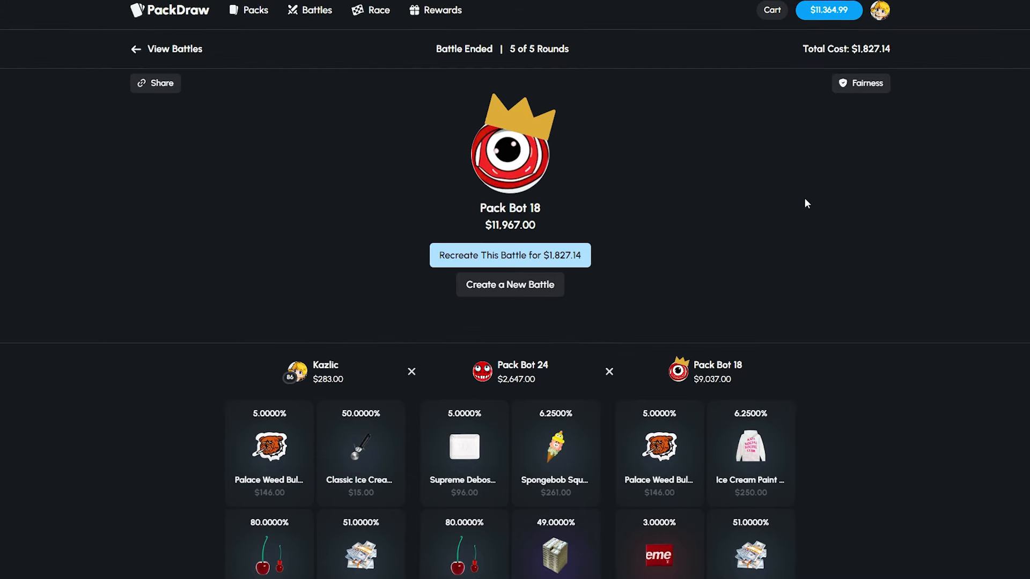
# Recreate the $1,827.14 battle and fill an empty seat with a bot
pyautogui.click(509, 255)
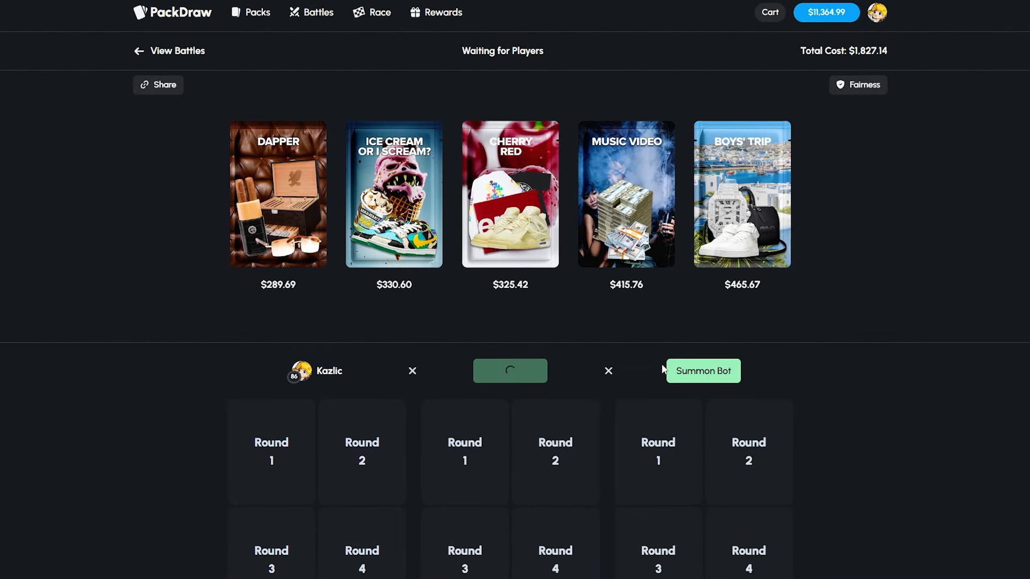
pyautogui.click(702, 371)
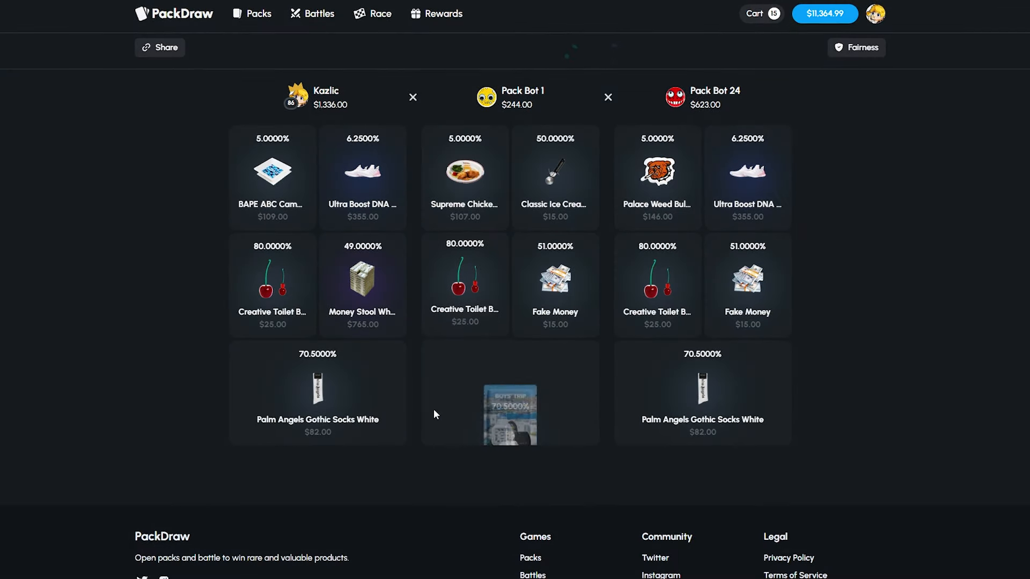
# Sell all 15 won cart items, then browse the pack catalogue for a new battle
pyautogui.click(762, 13)
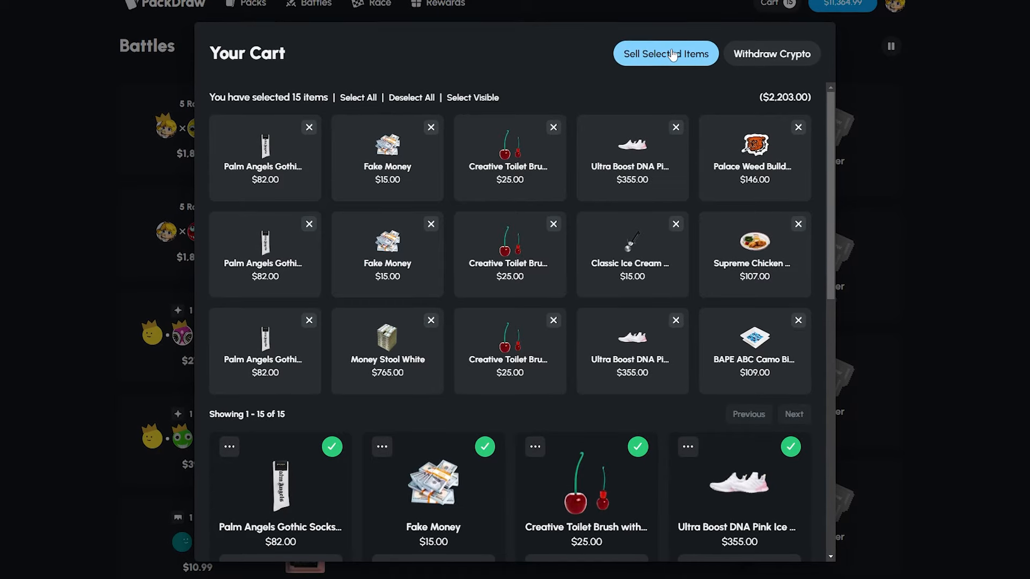
pyautogui.click(665, 54)
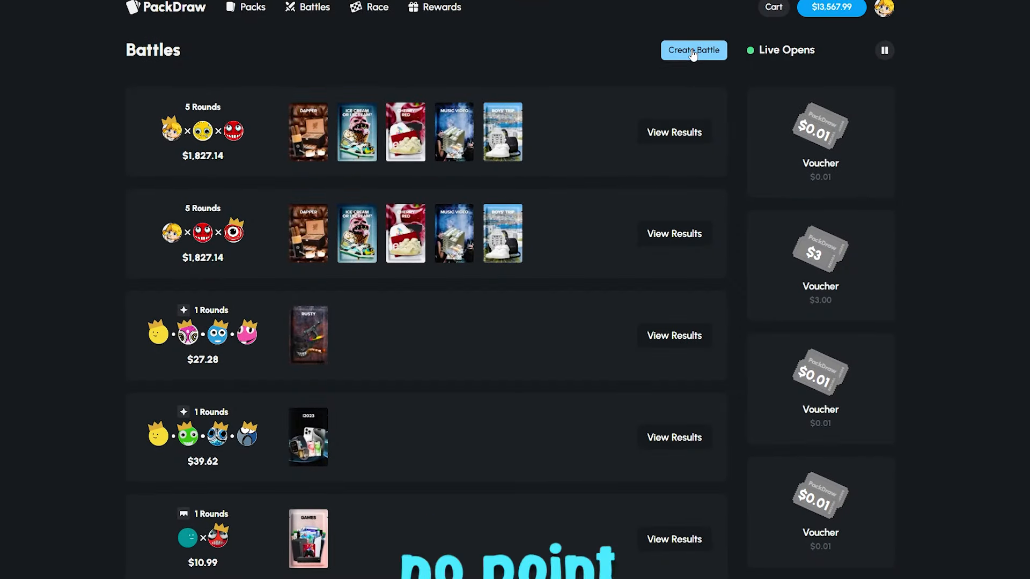
pyautogui.click(693, 51)
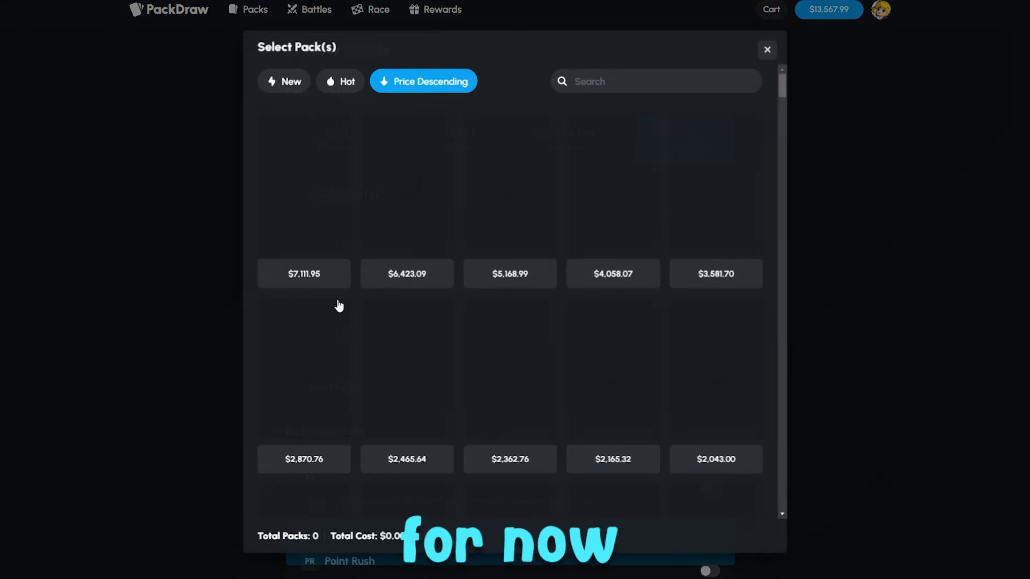
pyautogui.scroll(-3)
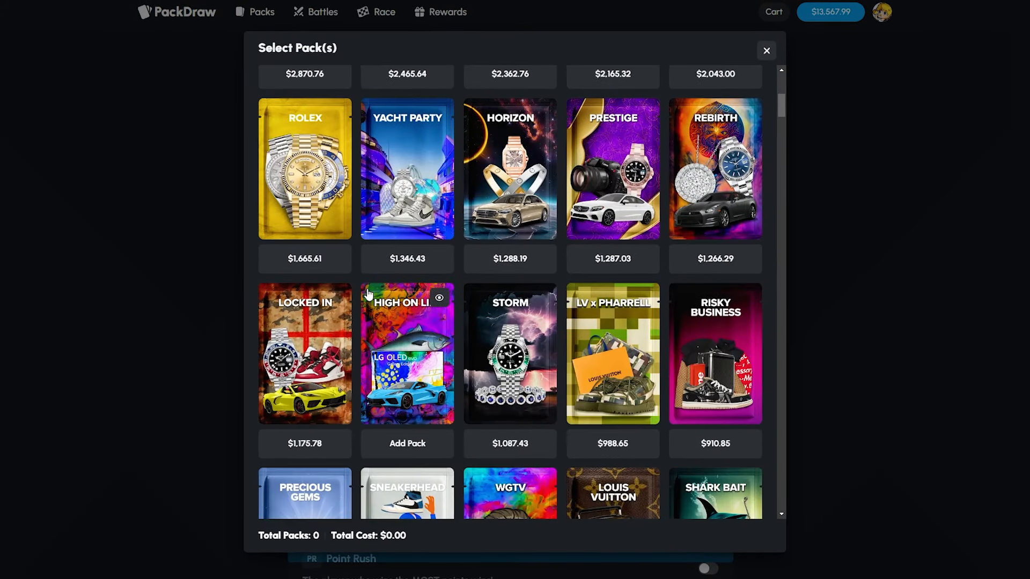
pyautogui.scroll(-3)
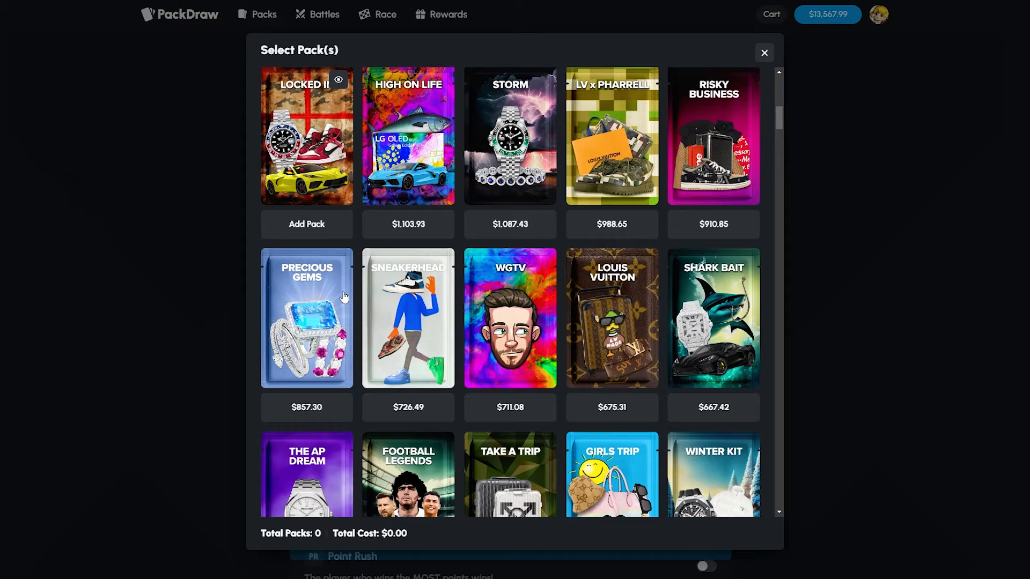
pyautogui.scroll(-3)
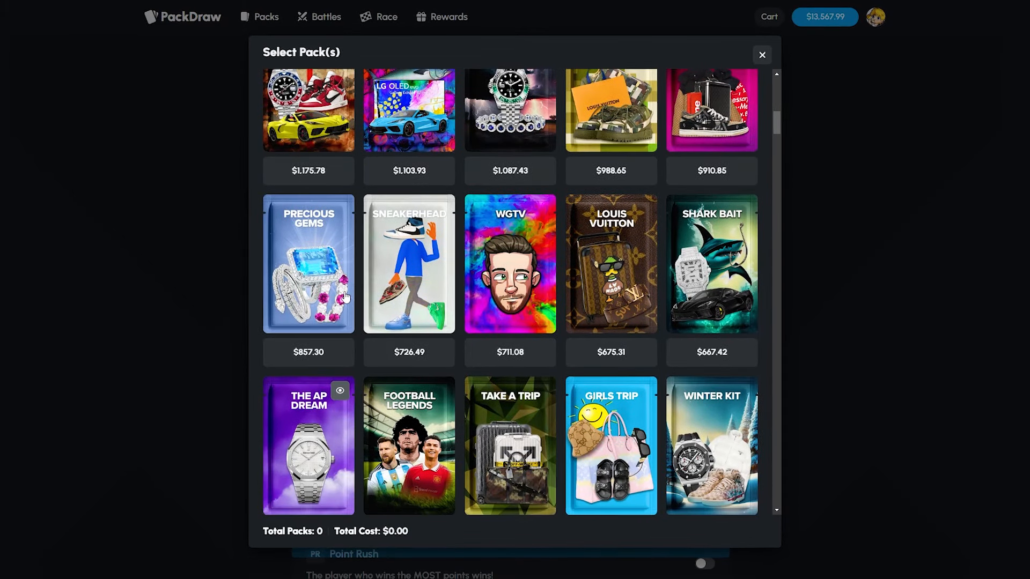
pyautogui.scroll(-3)
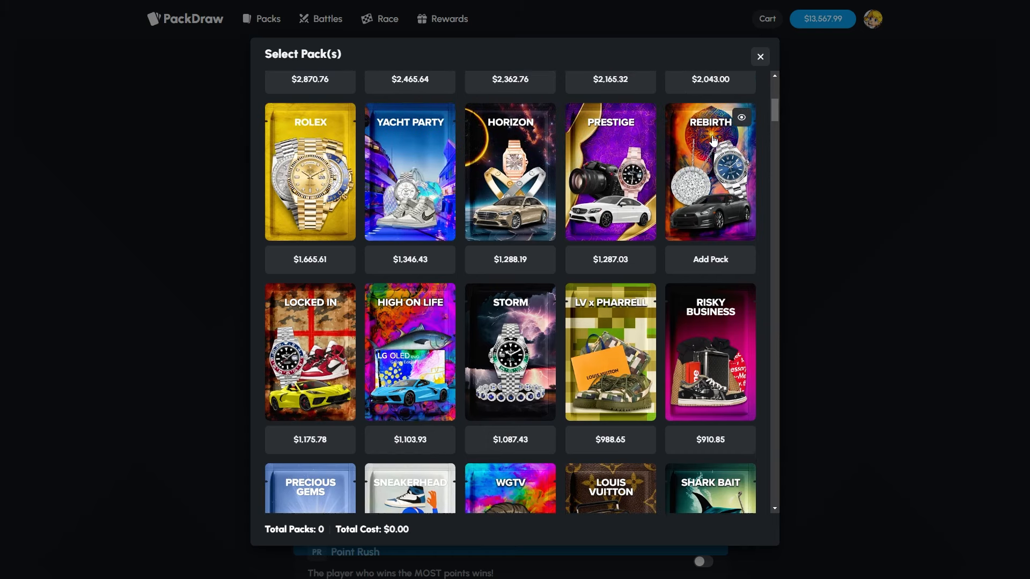
# Add a pack to the new $2,586.15 team battle and let it run
pyautogui.click(740, 117)
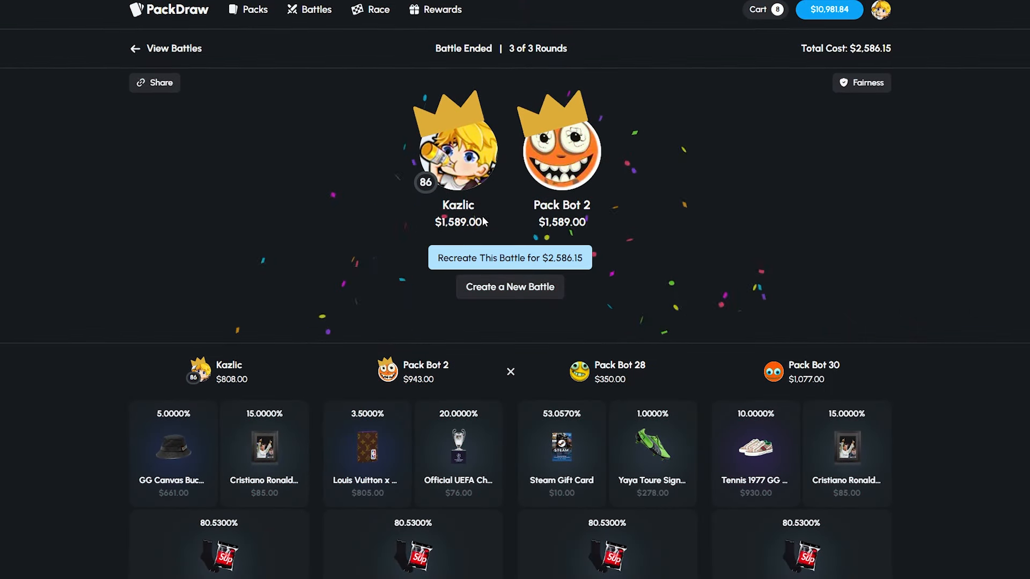
# Set up a new team battle and add the LV x Pharrell pack from the catalogue
pyautogui.click(316, 11)
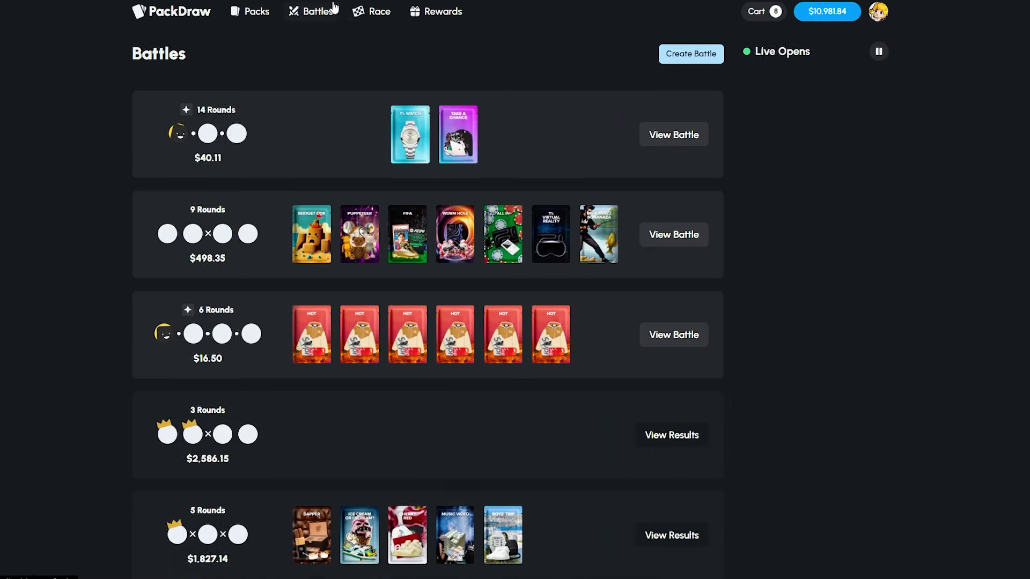
pyautogui.click(690, 53)
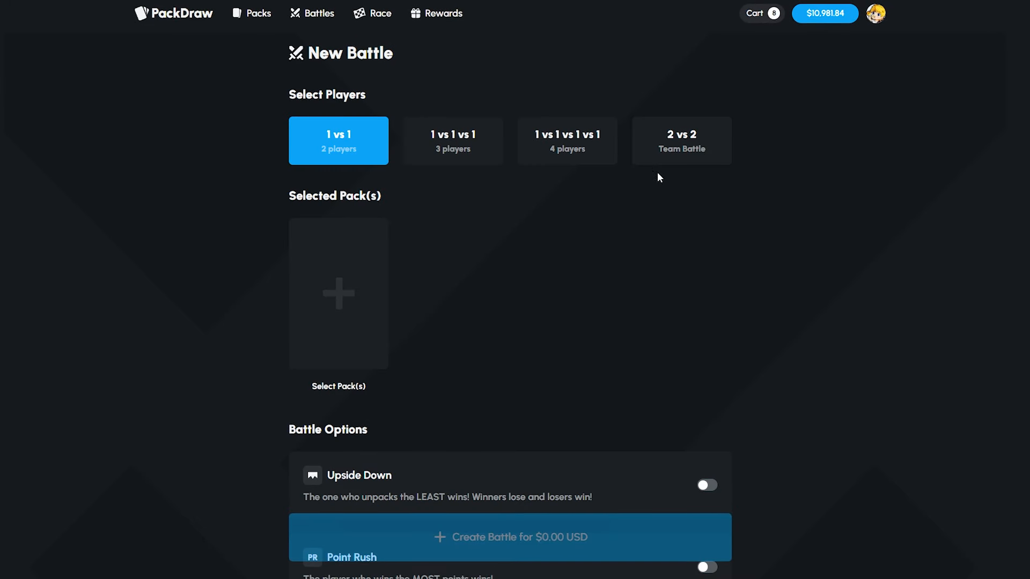
pyautogui.click(338, 294)
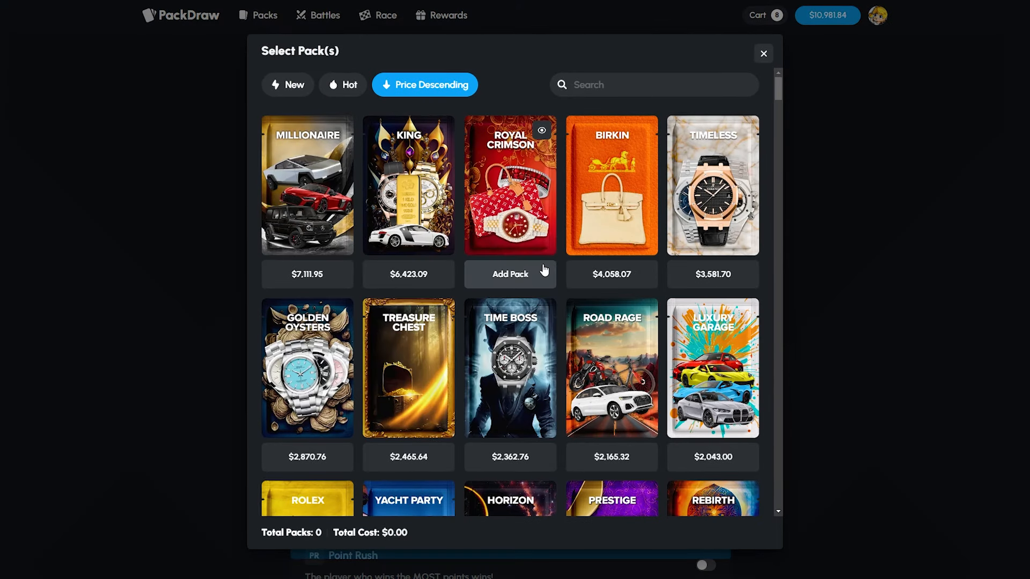
pyautogui.scroll(-3)
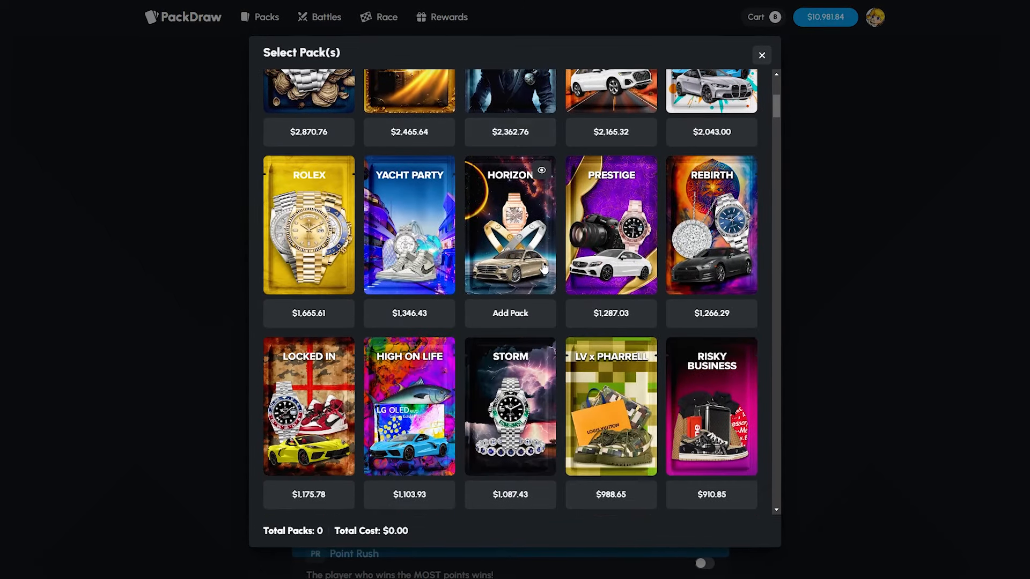
pyautogui.scroll(-3)
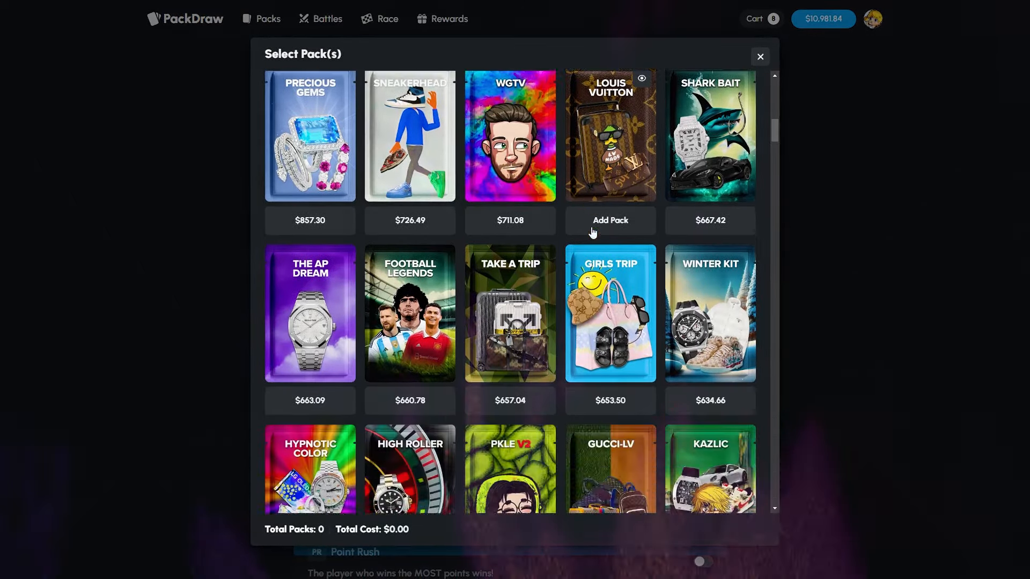
pyautogui.scroll(-3)
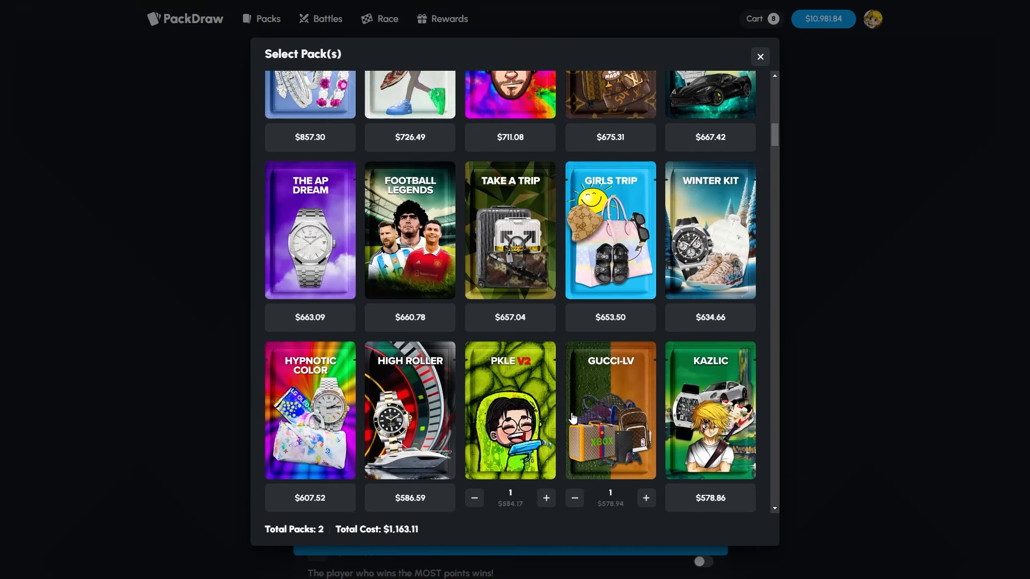
pyautogui.scroll(3)
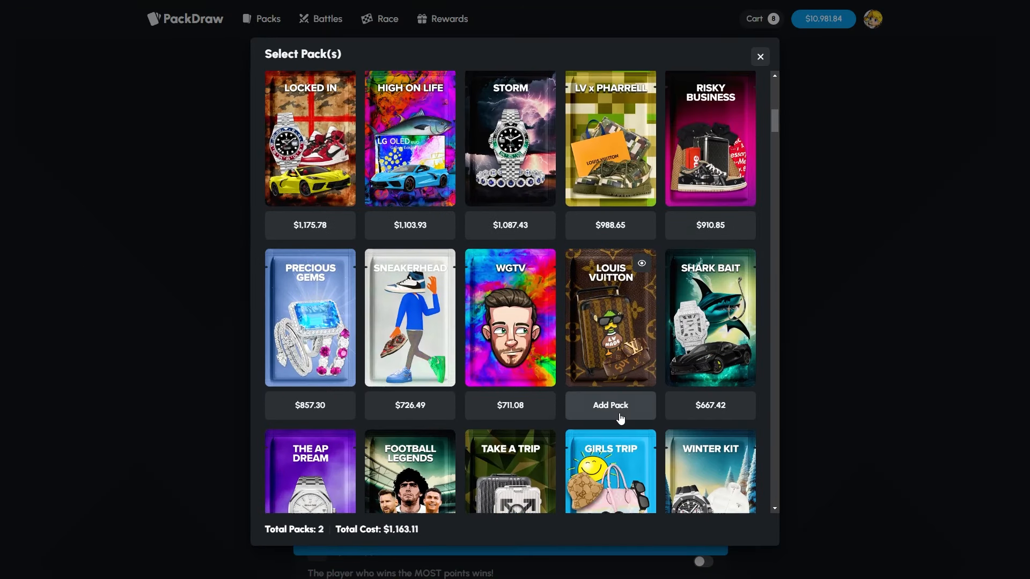
pyautogui.click(609, 405)
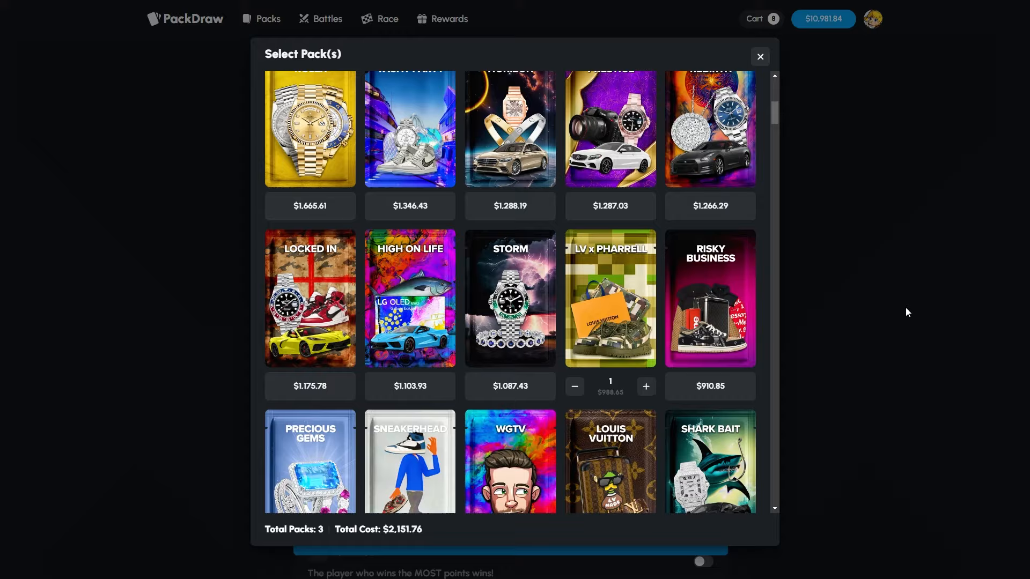
# Close the pack catalogue and create the team battle for $2,151.76
pyautogui.click(759, 57)
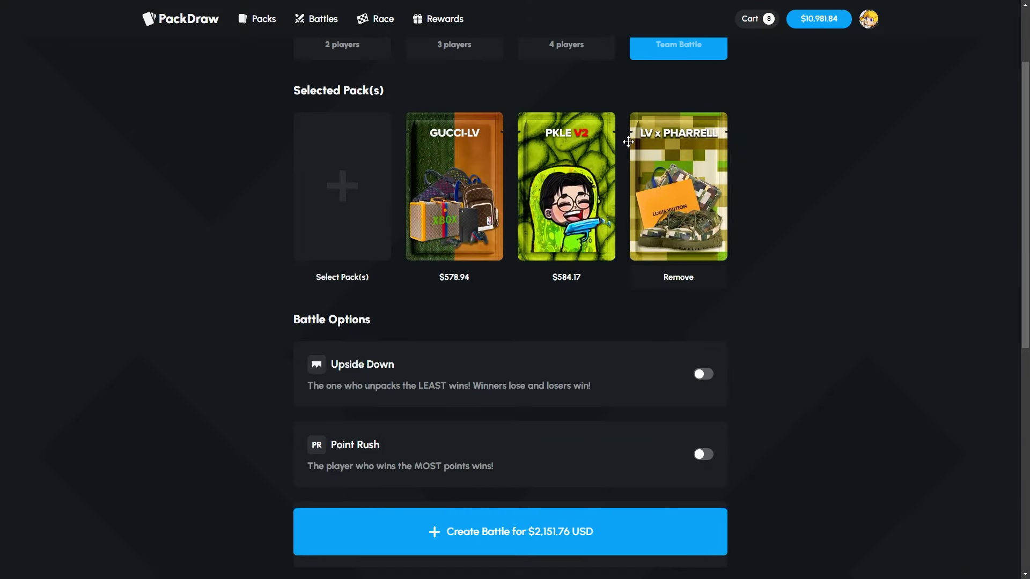
pyautogui.scroll(3)
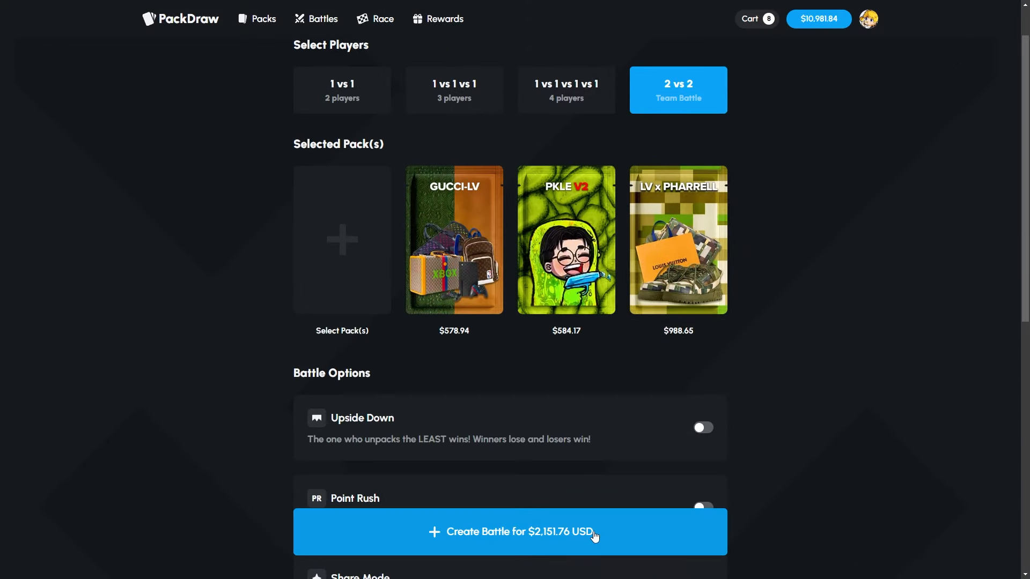
pyautogui.click(510, 531)
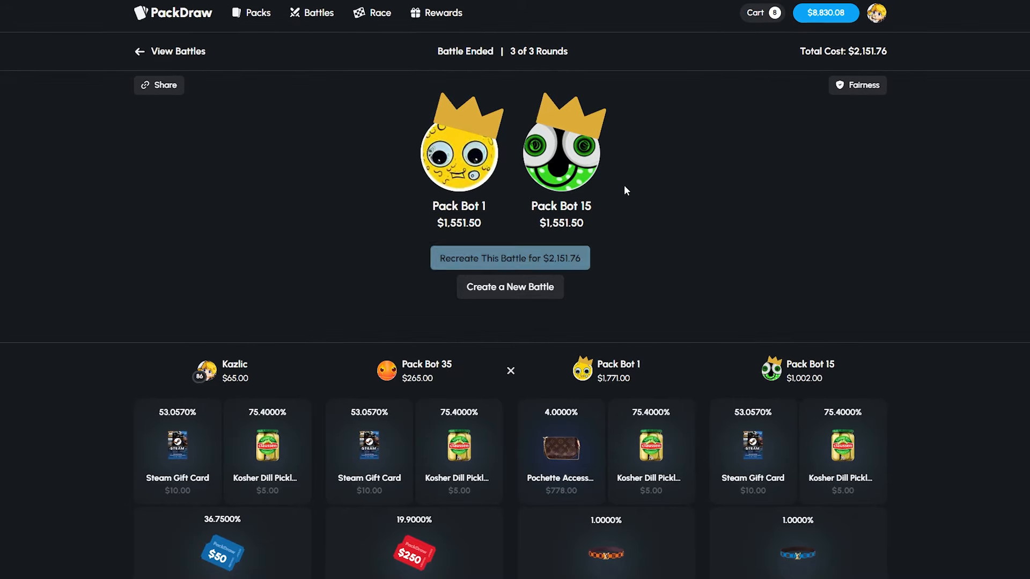
# Sell the 8 selected cart items for $1,589.00 and fill the last battle seat with a bot
pyautogui.click(762, 13)
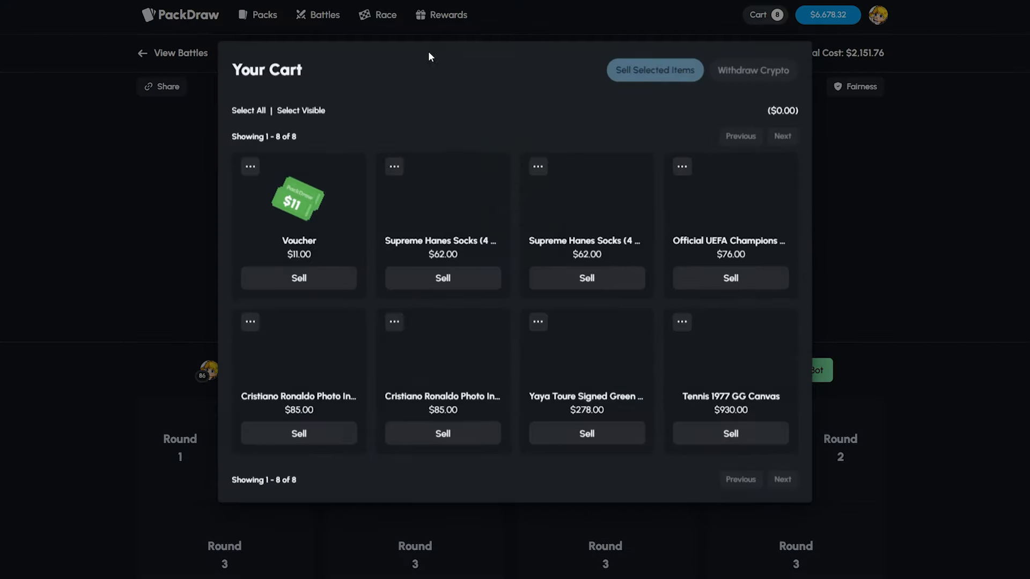
pyautogui.click(248, 109)
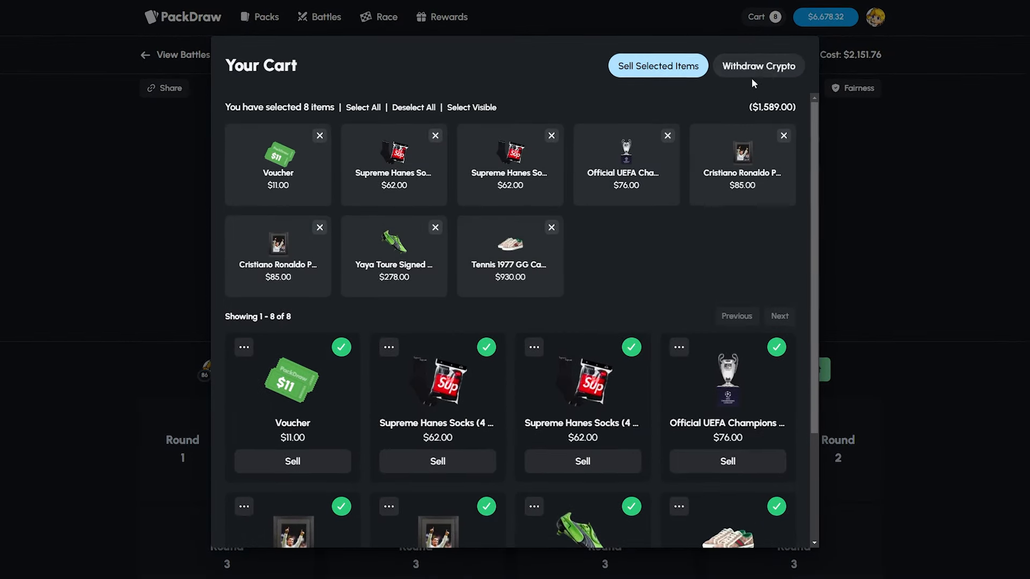
pyautogui.click(657, 65)
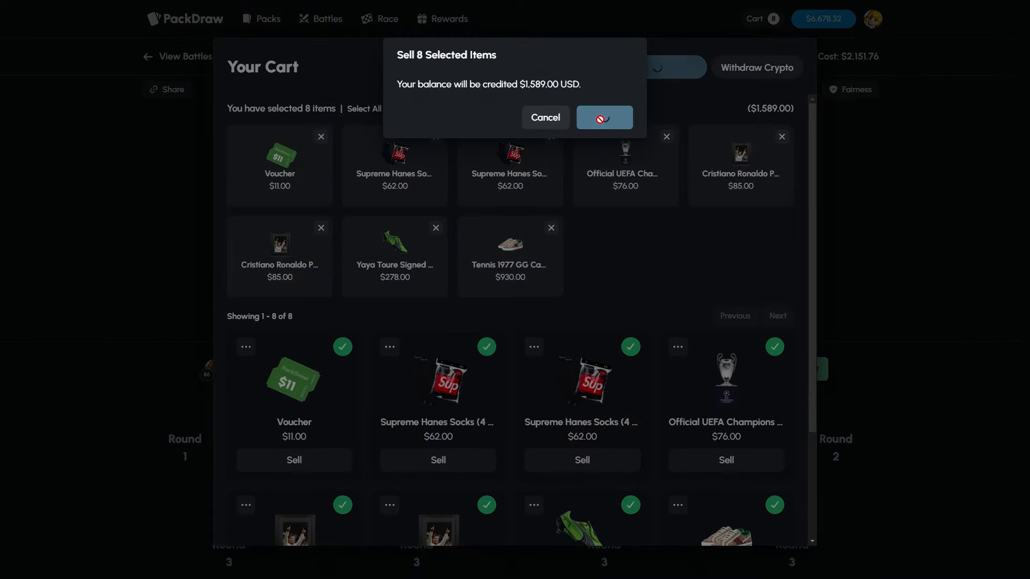
pyautogui.click(602, 117)
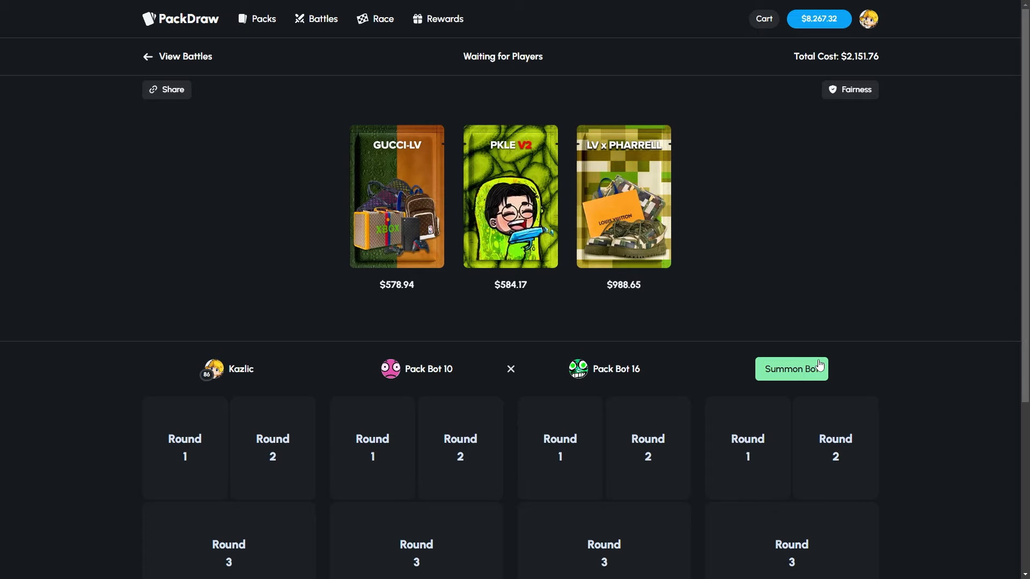
pyautogui.click(791, 368)
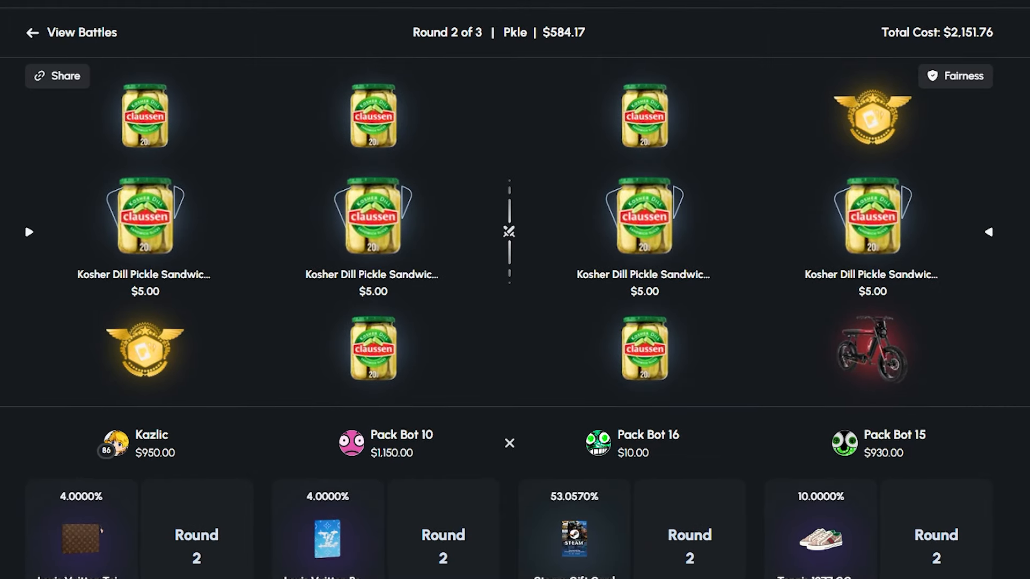
# Finish the three-round battle and move on to setting up a new one
pyautogui.click(988, 232)
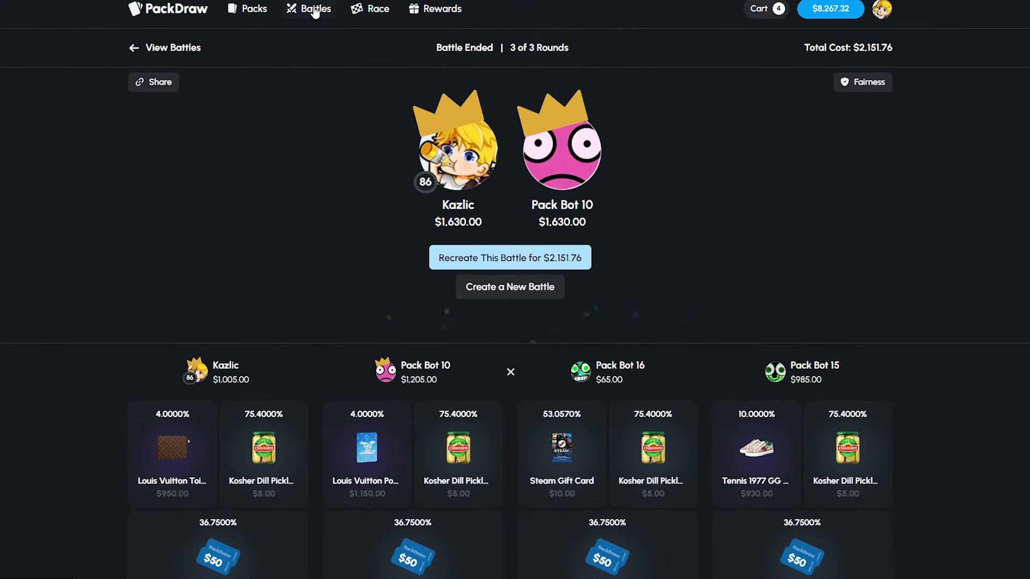
pyautogui.click(510, 287)
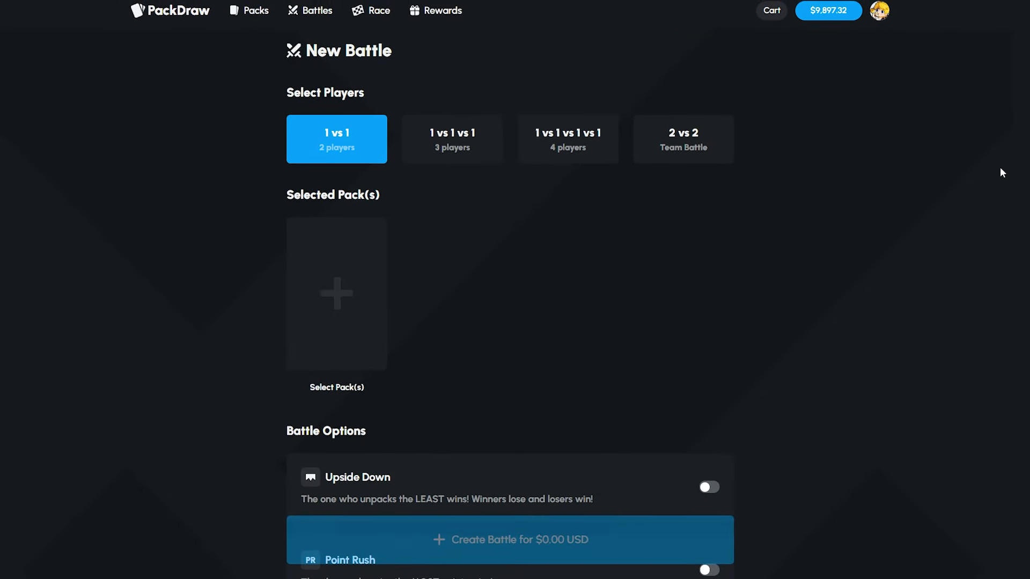
# Enter the referral code 'Kazlic' in the Deposit Funds panel and close it
pyautogui.click(827, 11)
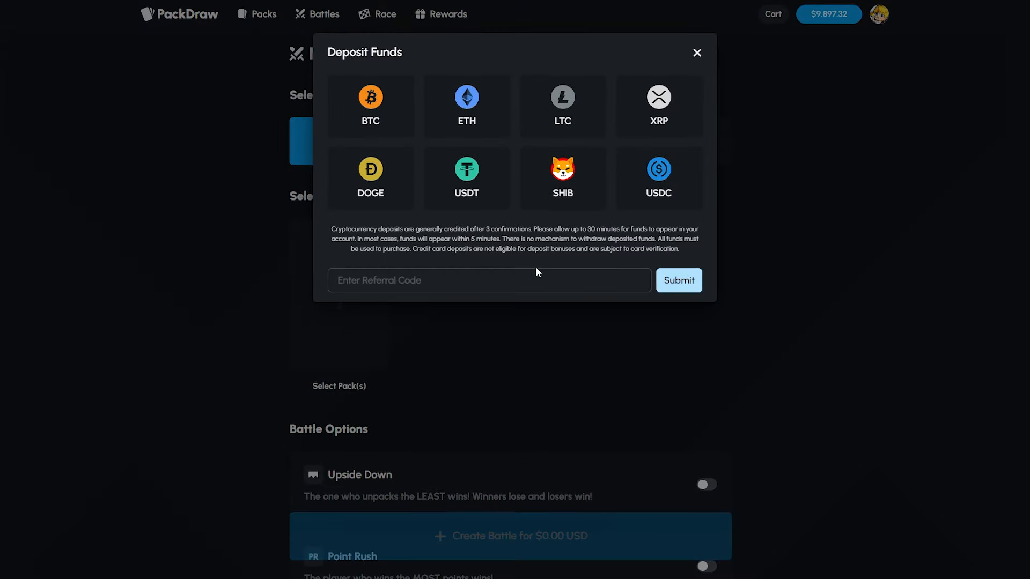
pyautogui.write('Kazlic')
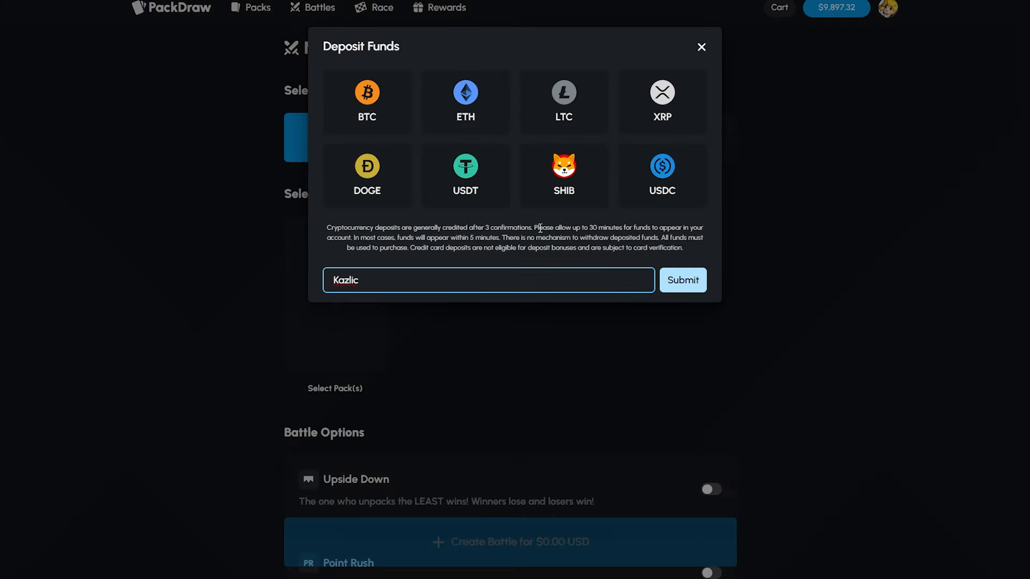
pyautogui.moveTo(829, 319)
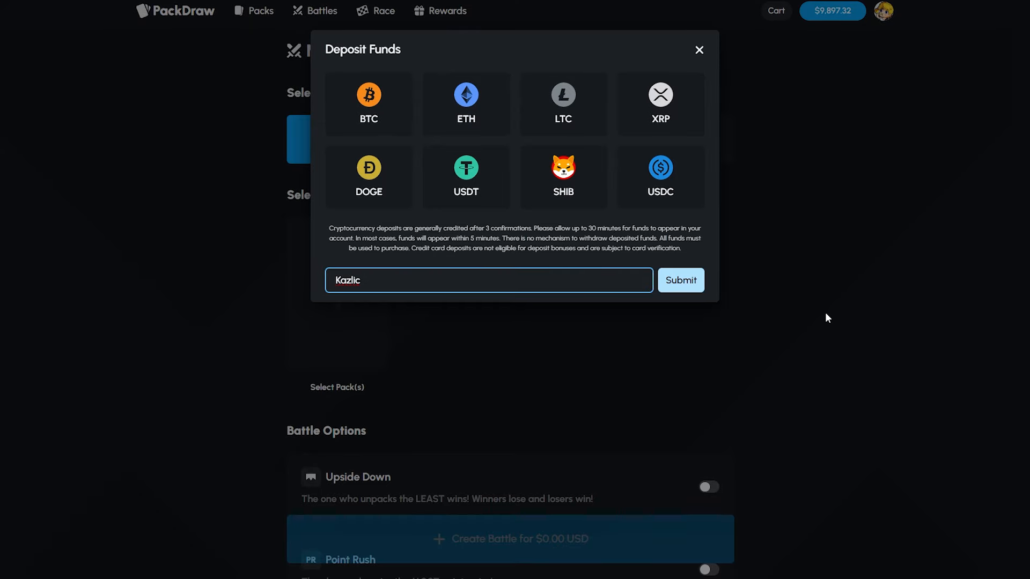
pyautogui.click(699, 50)
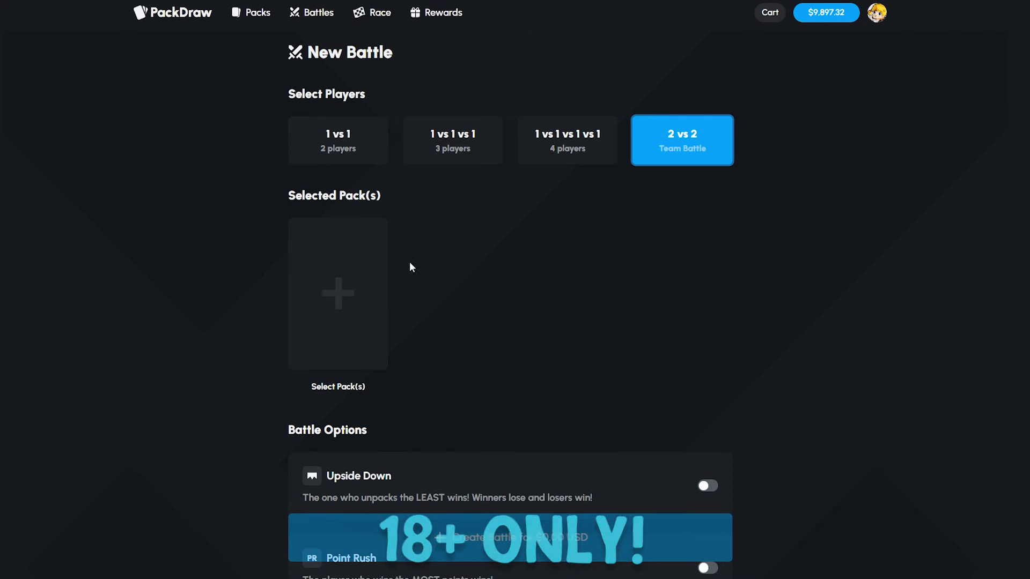
# Add five GUCCI-LV packs, create the $2,894.70 battle and summon a bot
pyautogui.click(338, 294)
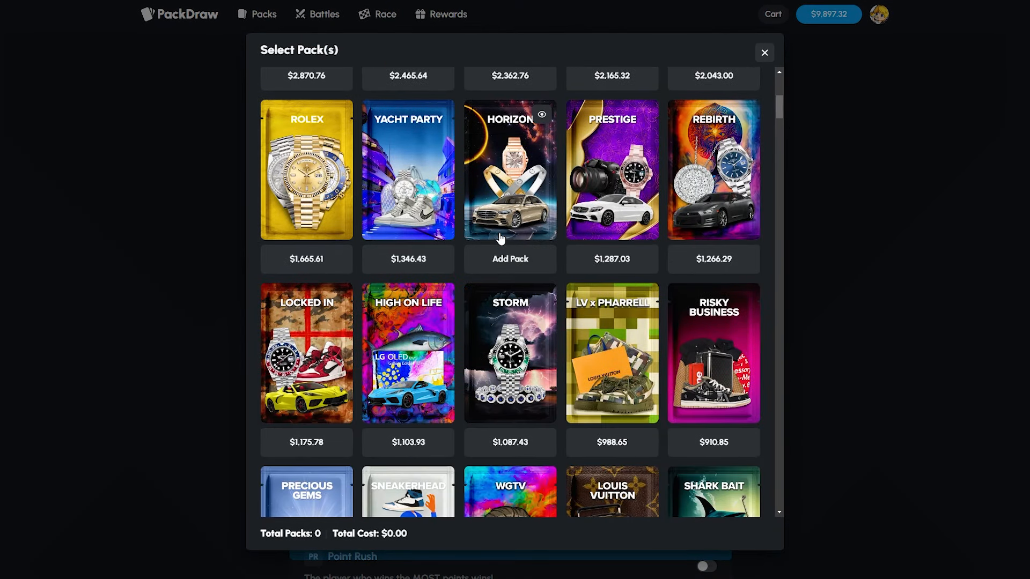
pyautogui.scroll(-3)
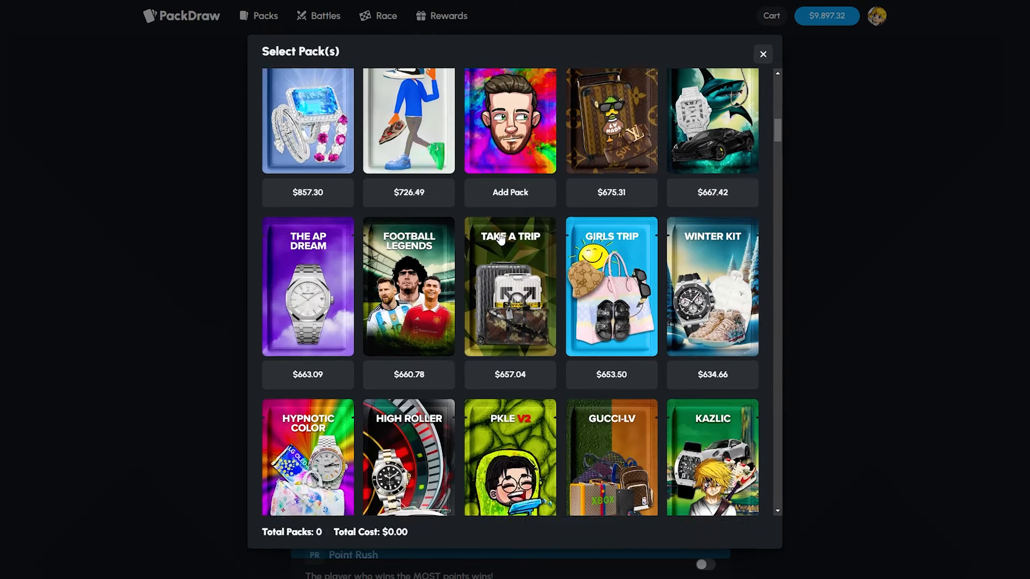
pyautogui.click(646, 392)
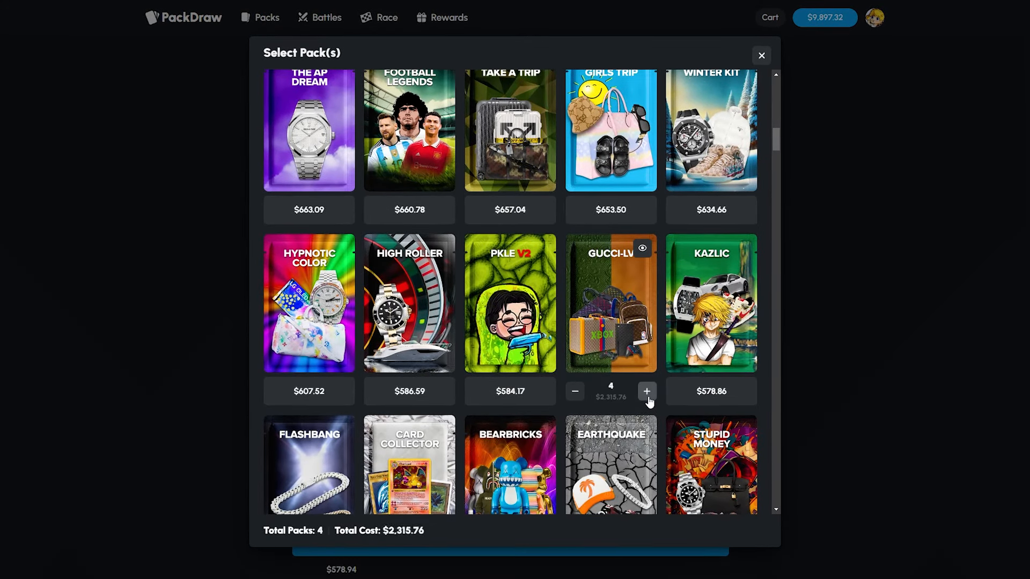
pyautogui.click(647, 390)
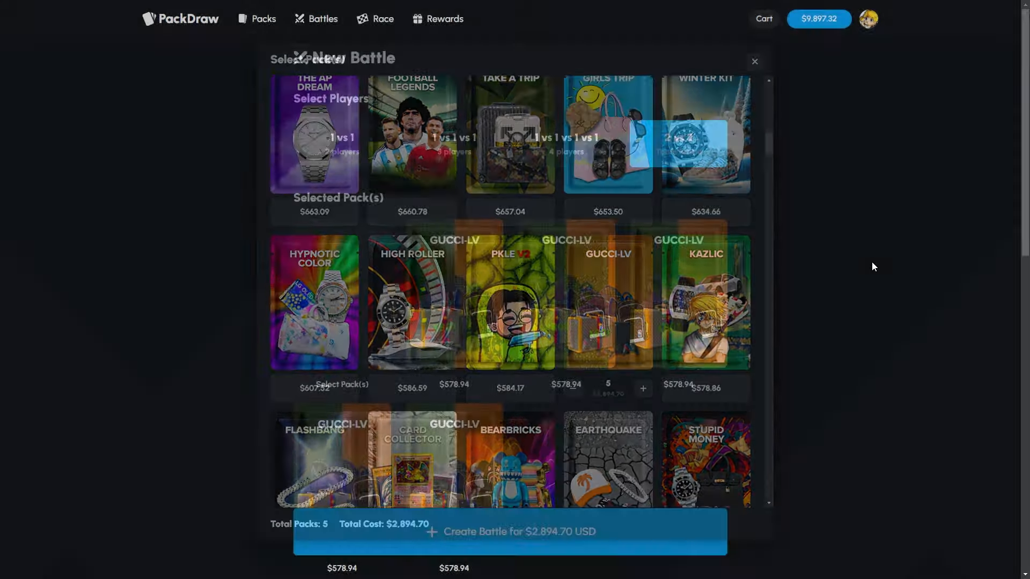
pyautogui.click(510, 531)
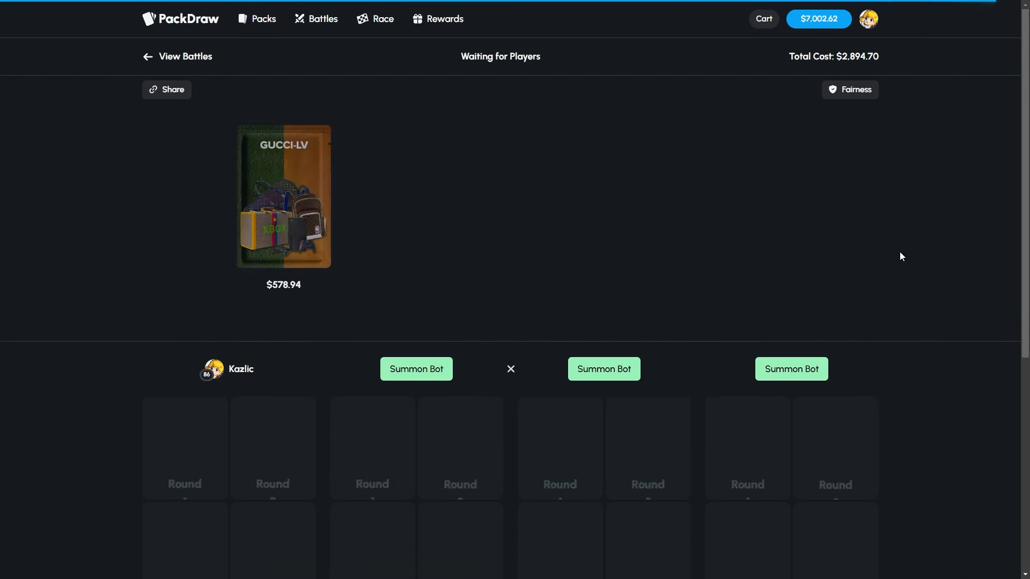
pyautogui.click(416, 368)
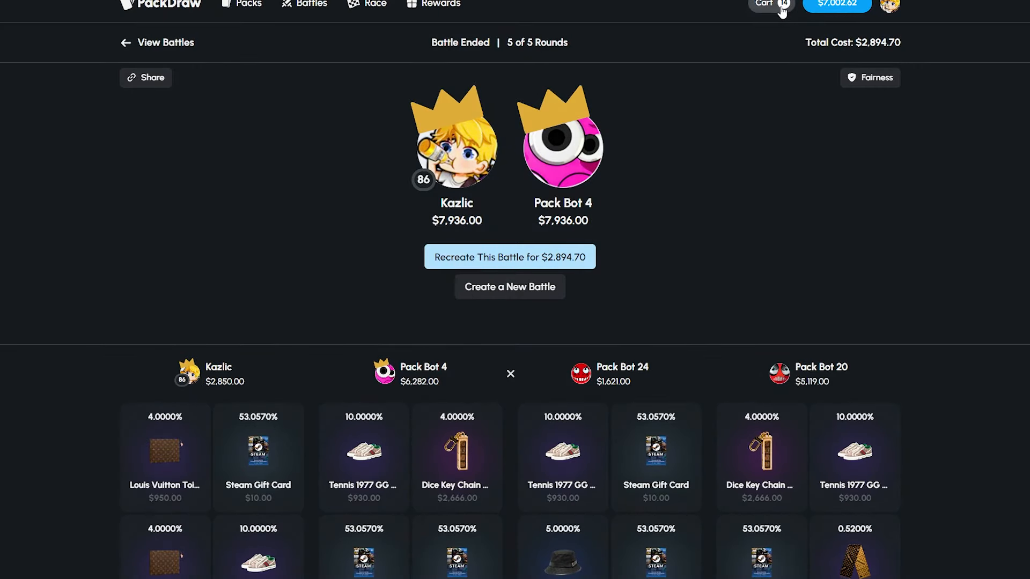
# View the cart after the Gucci-LV battle win with Pack Bot 4 at $7,936.00
pyautogui.click(770, 6)
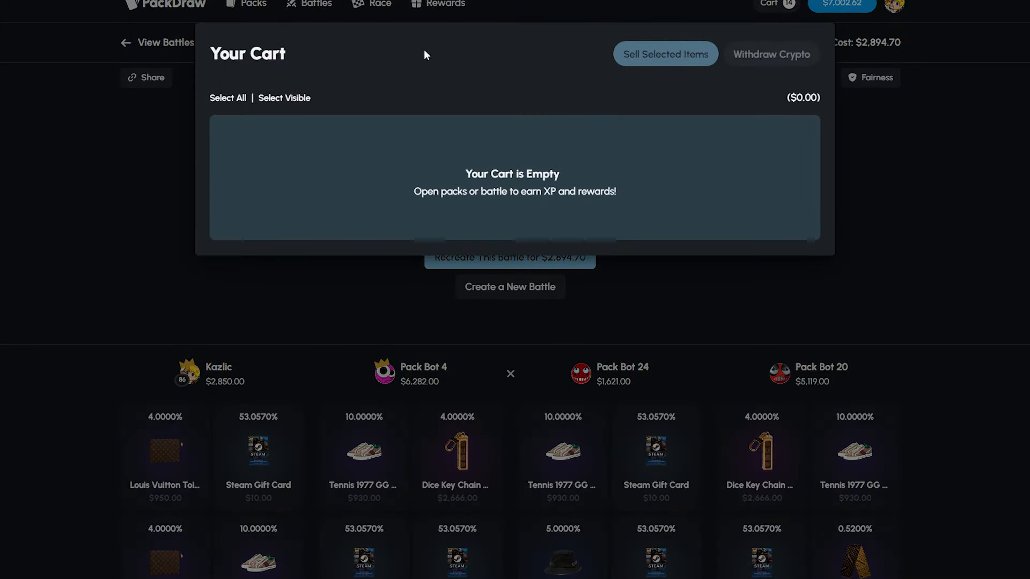
pyautogui.moveTo(743, 311)
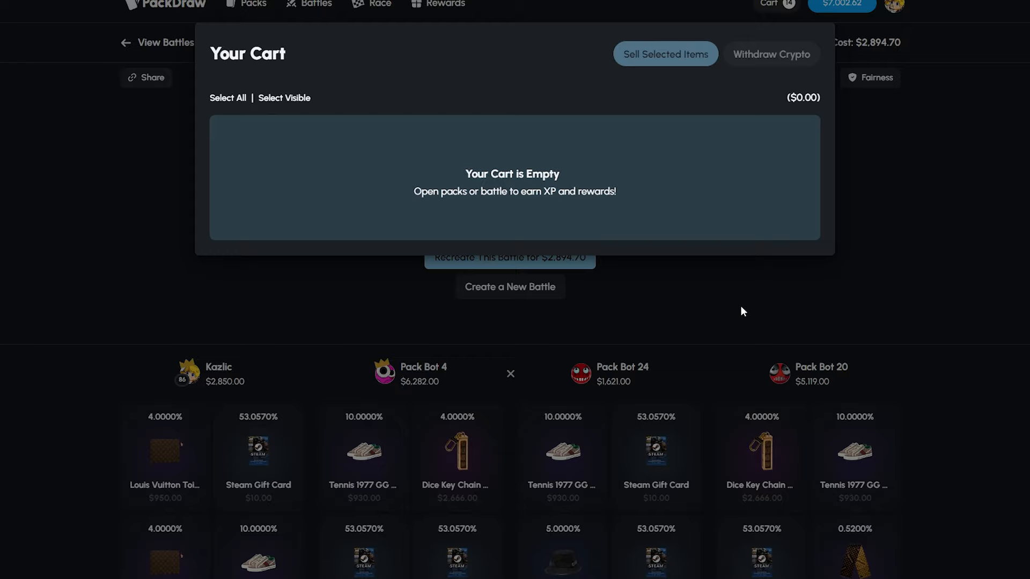
# Dismiss the empty cart and recreate the same five-pack battle for $2,894.70
pyautogui.click(227, 97)
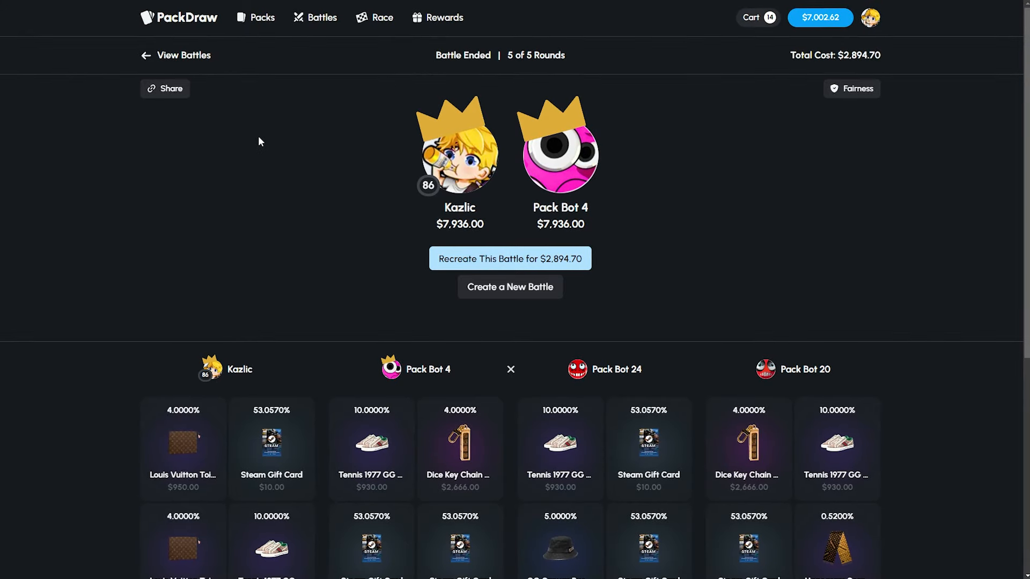
pyautogui.click(509, 259)
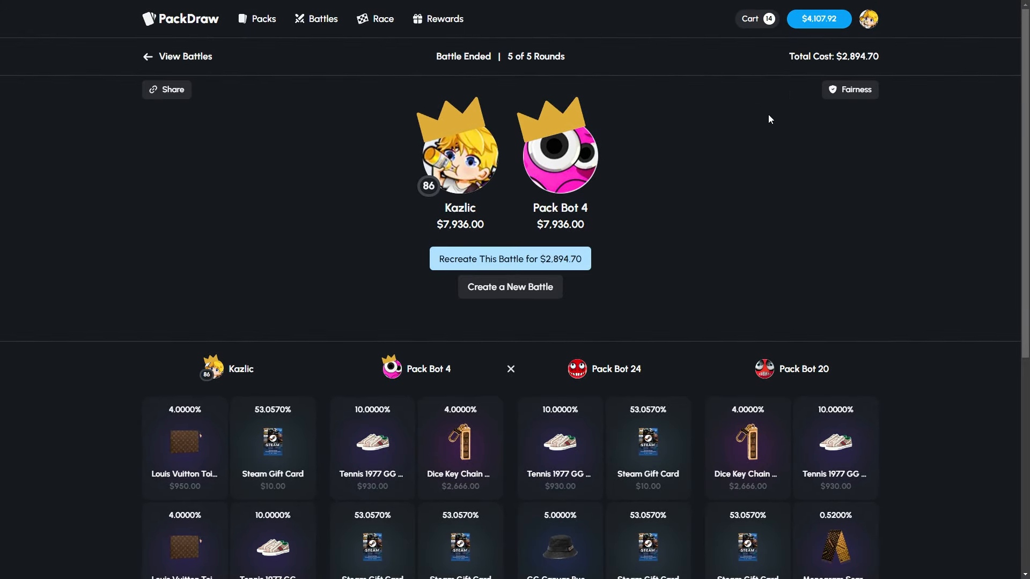
# Fill the lobby with bots, win at $5,847.00 with Pack Bot 32, and recreate the battle again for $2,894.70
pyautogui.click(509, 258)
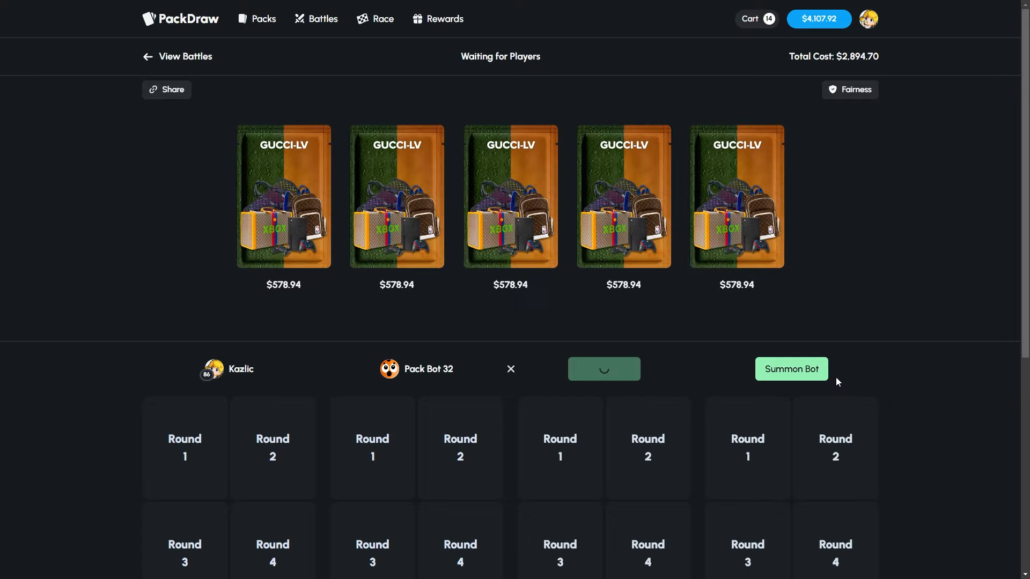
pyautogui.click(791, 368)
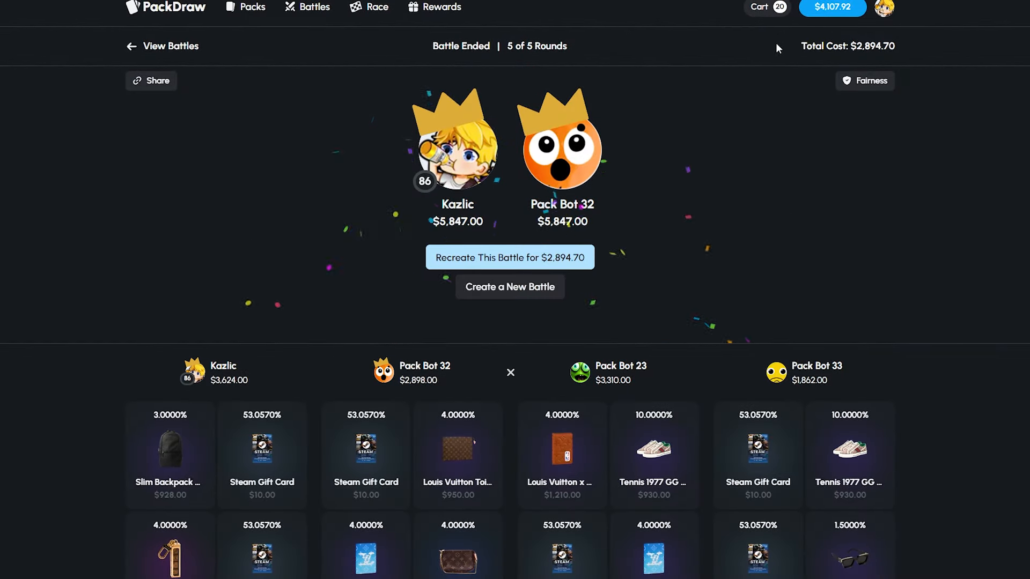
pyautogui.click(765, 8)
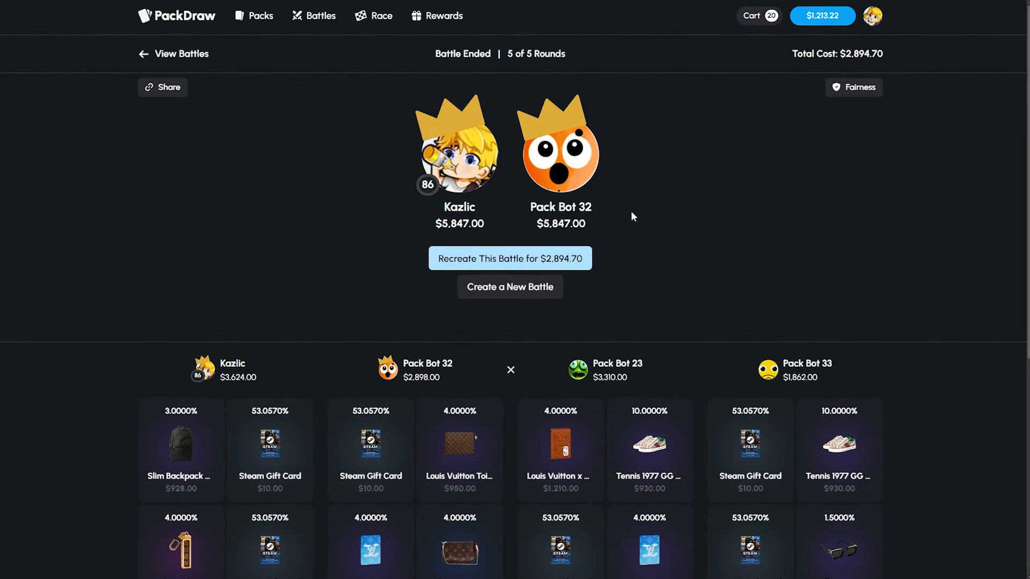
# Summon two bots into the recreated battle so it can play out
pyautogui.click(509, 259)
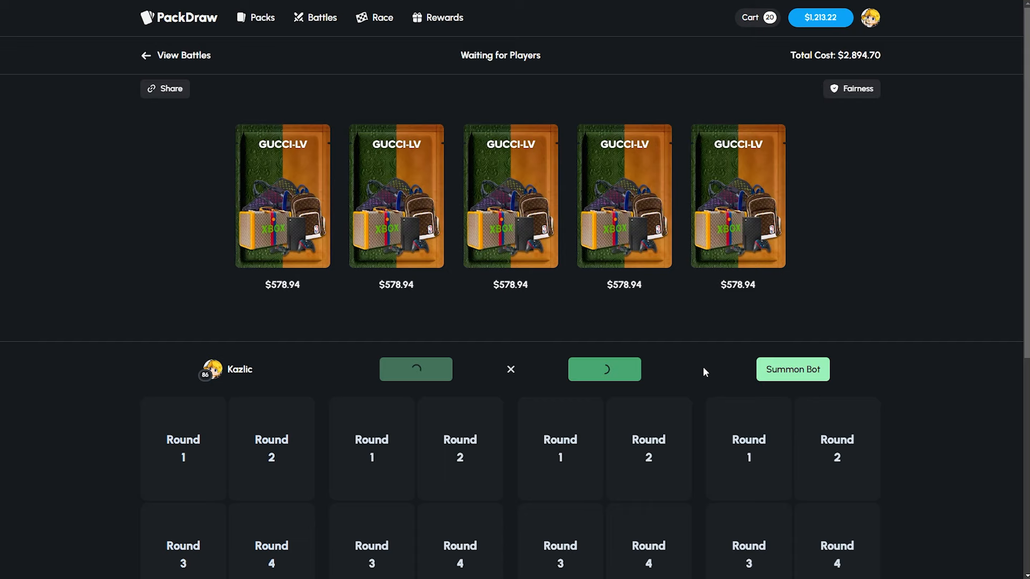
pyautogui.click(792, 369)
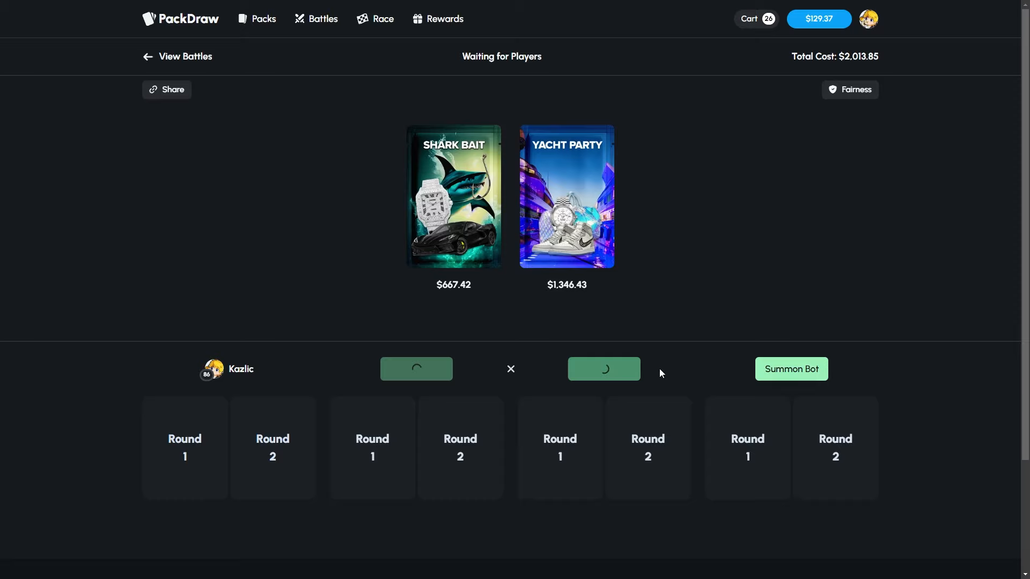
# Seat a bot in the Shark Bait–Yacht Party battle, then select all 28 cart items worth $30,663.20 for sale
pyautogui.click(791, 368)
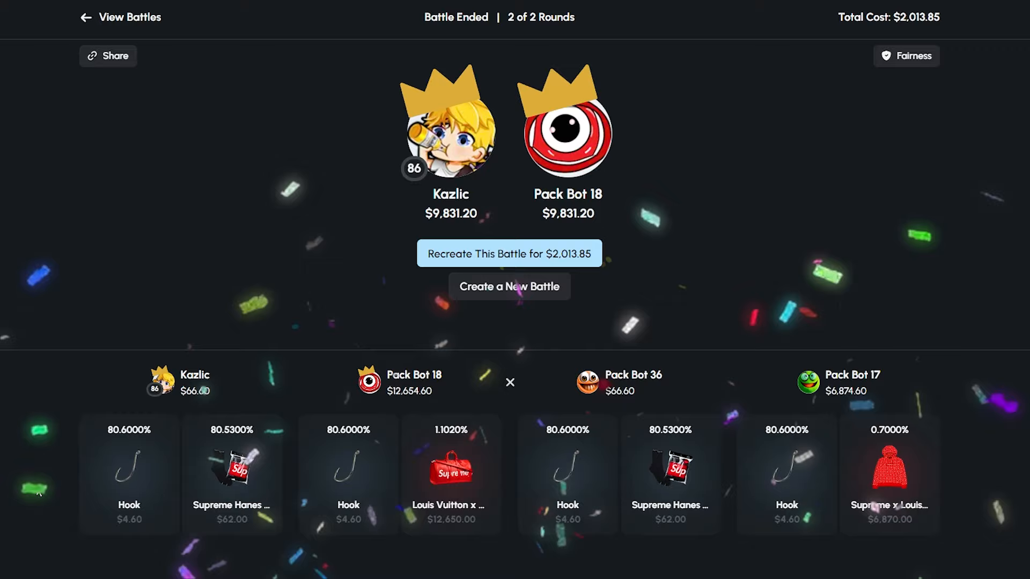
pyautogui.moveTo(668, 234)
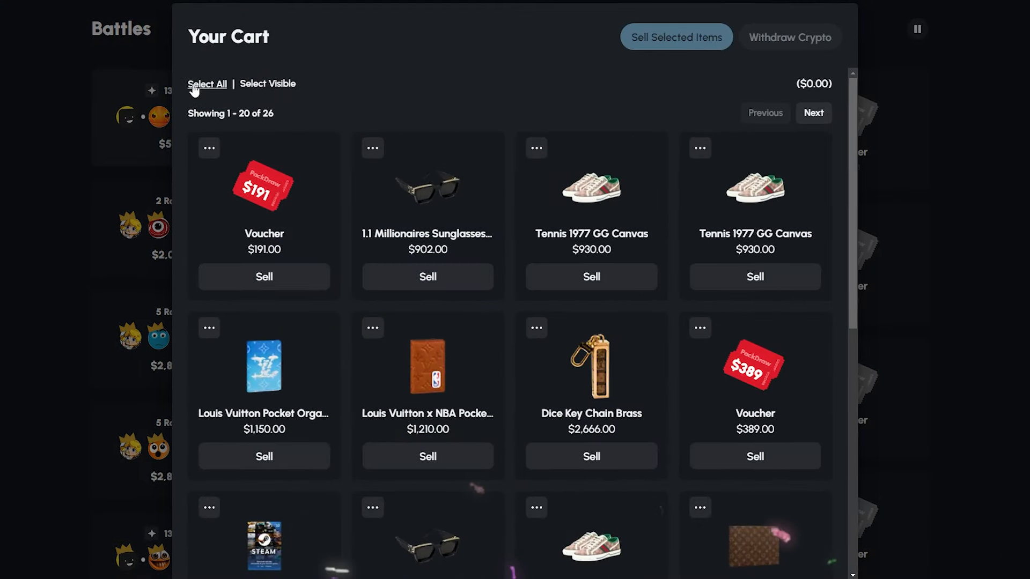
pyautogui.click(207, 84)
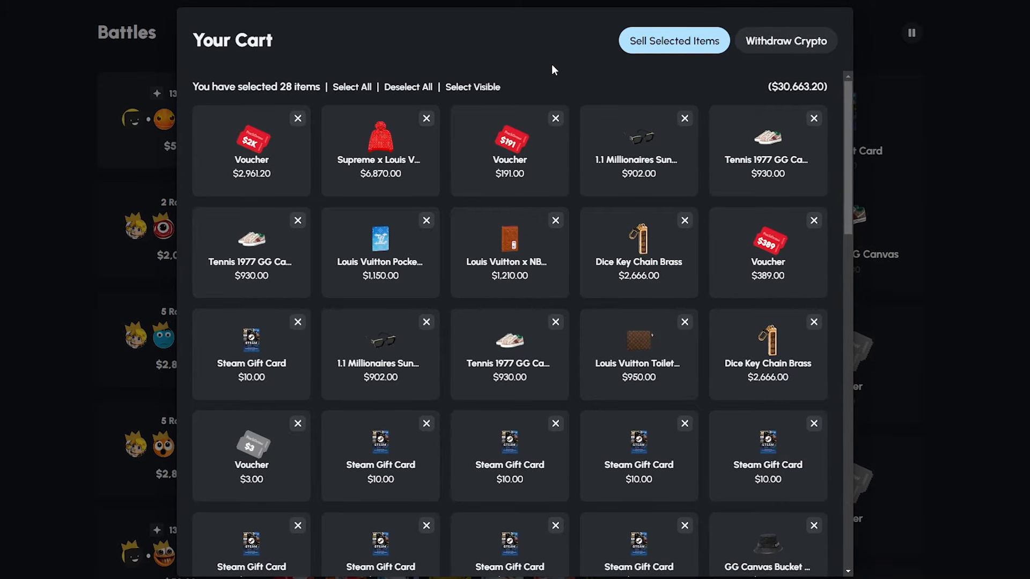